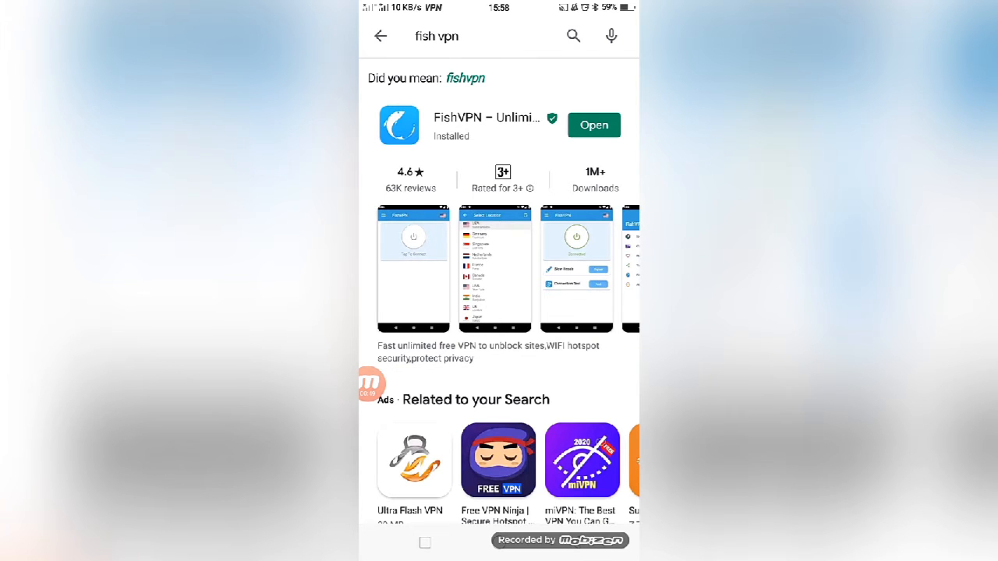
Scroll through the fish vpn Play Store results showing FishVPN installed.
scroll(down, 3)
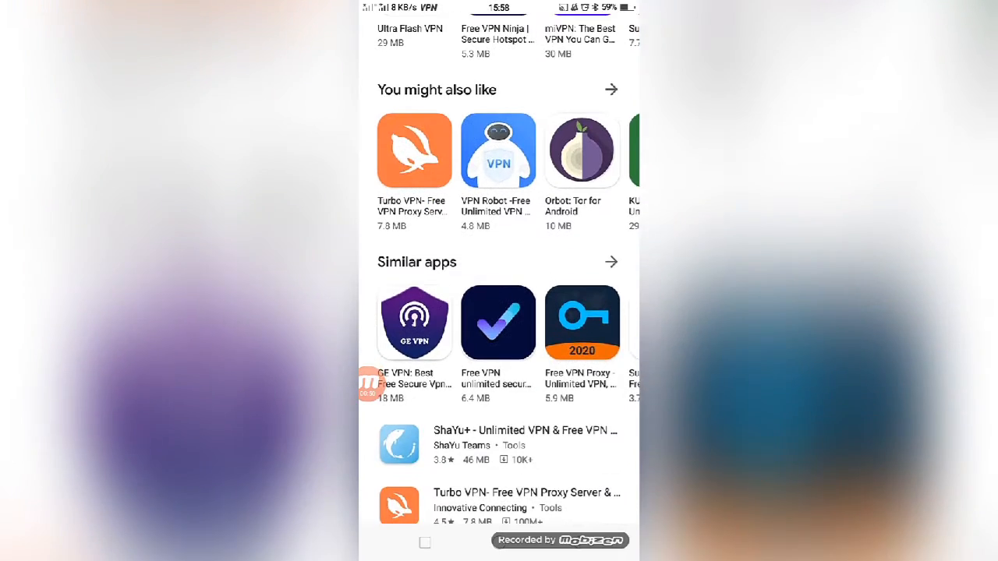
scroll(down, 3)
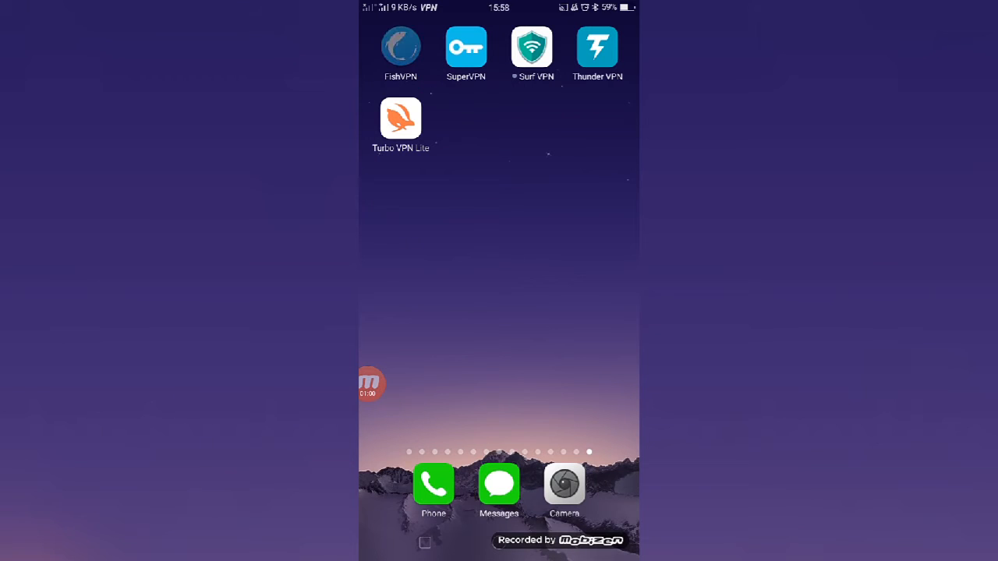
Launch FishVPN from its home screen icon, showing Germany as the location.
click(400, 47)
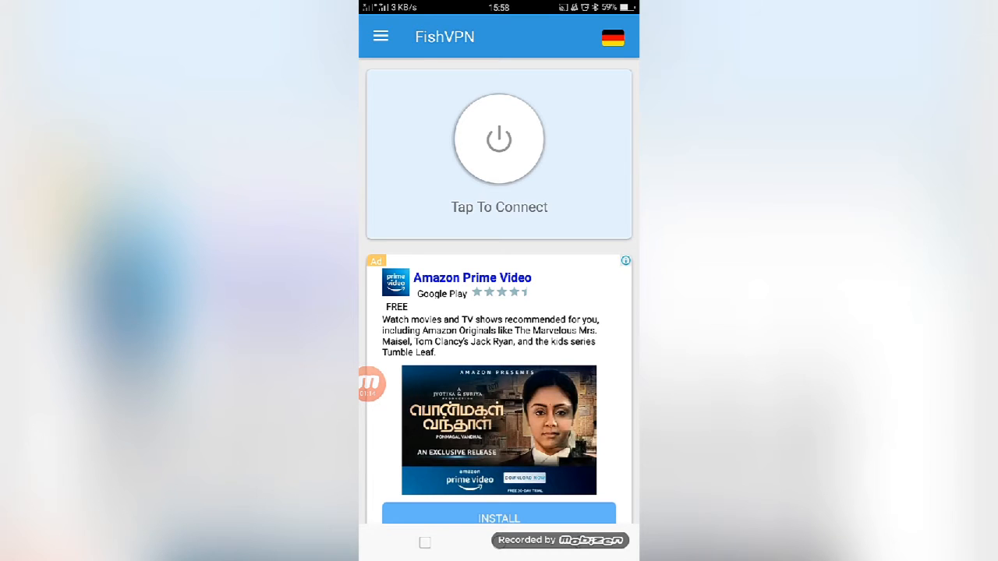
Connect FishVPN through the Germany server, then return to the home screen.
click(612, 38)
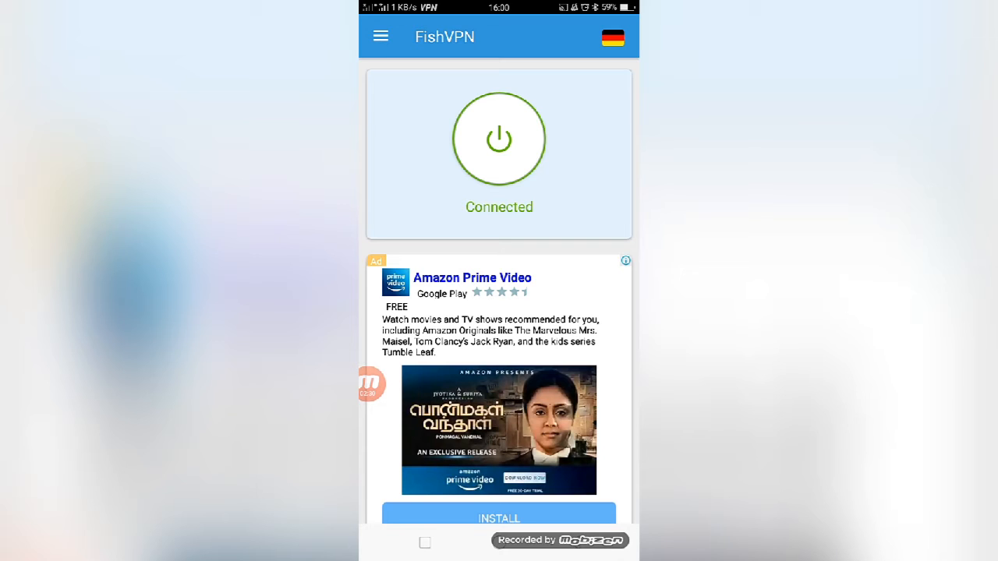
click(499, 138)
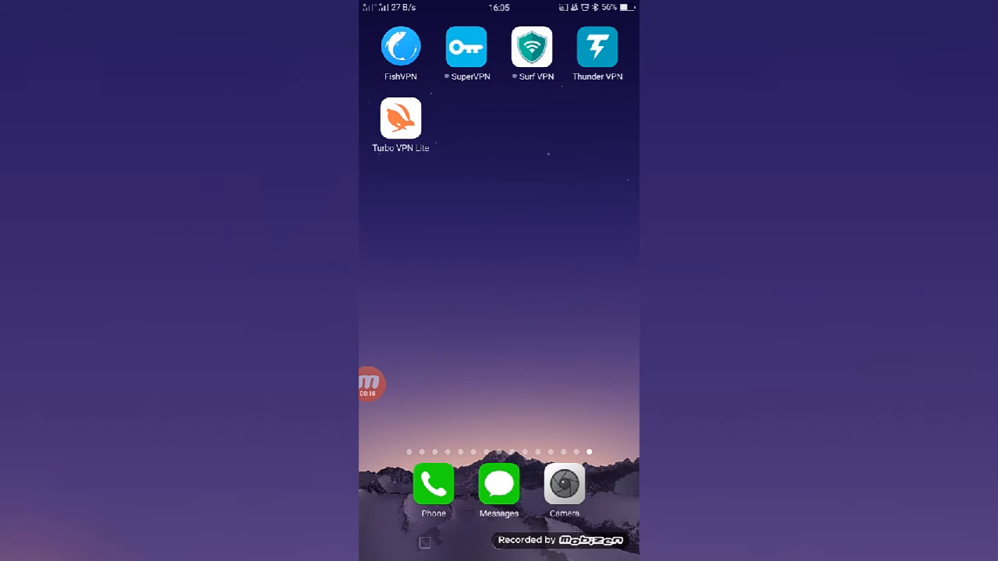
Launch SuperVPN and bring up its free and VIP server location list.
click(467, 46)
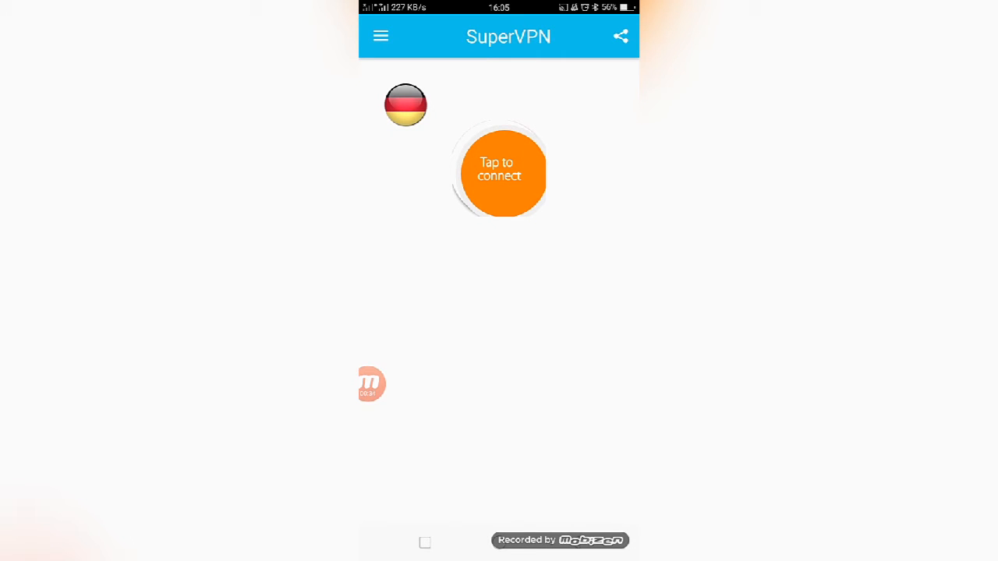
click(593, 105)
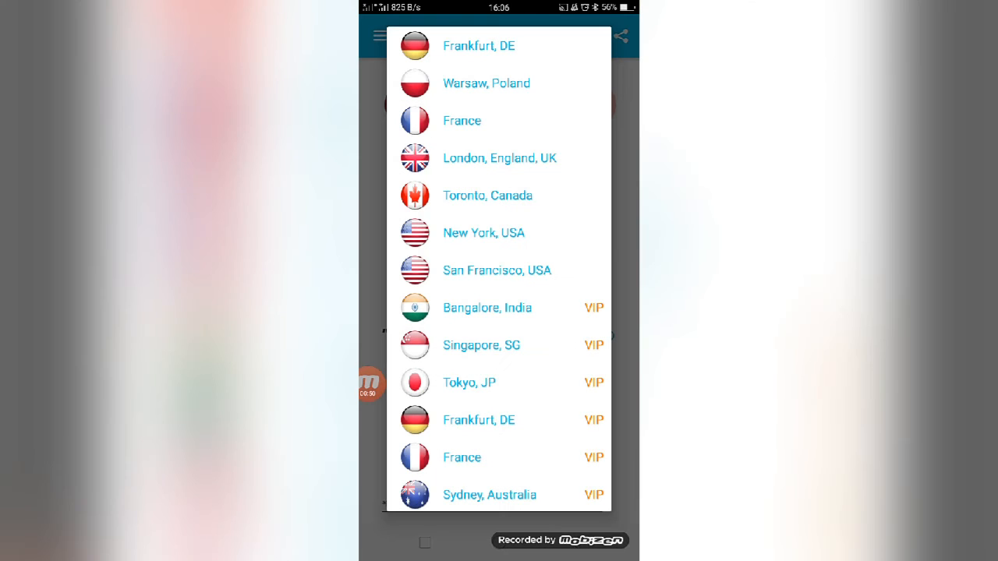
Scroll down the SuperVPN server list to the VIP locations.
scroll(down, 3)
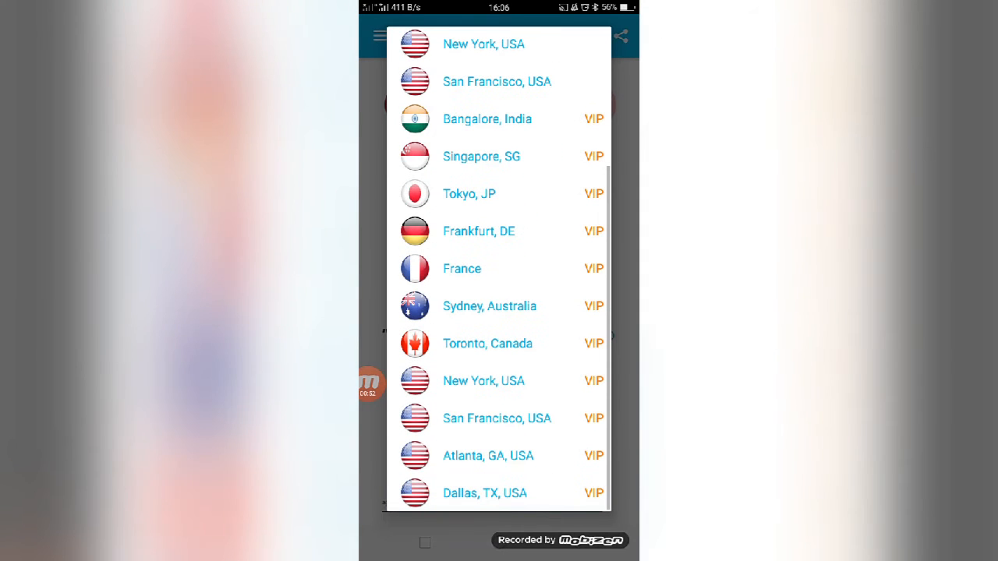
scroll(down, 3)
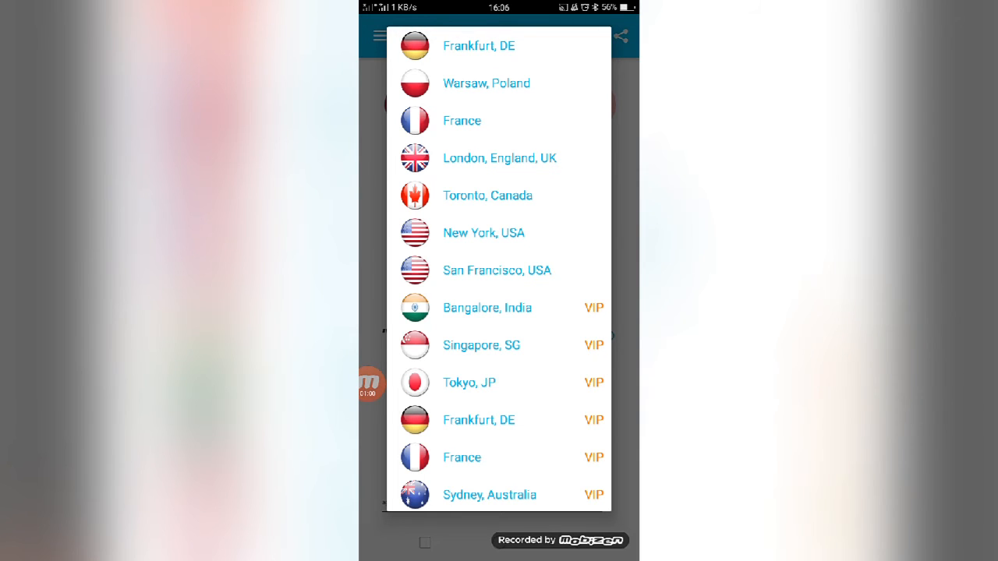
scroll(down, 3)
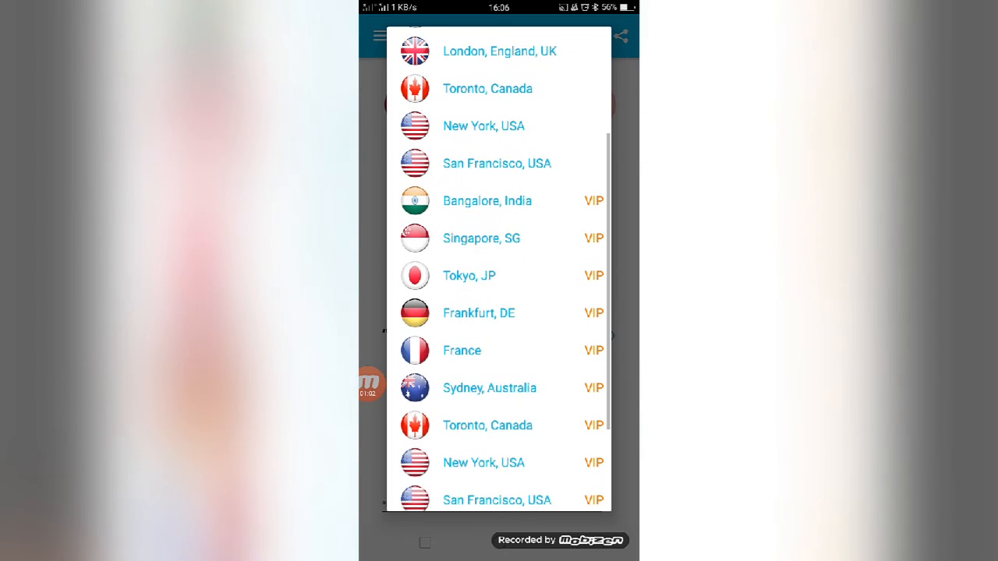
scroll(down, 3)
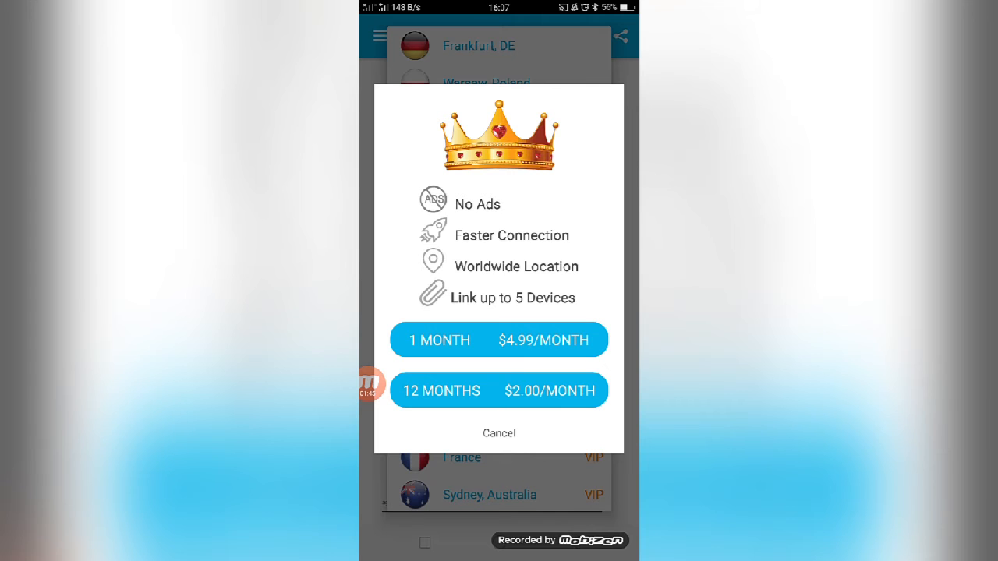
Dismiss the upgrade offer and pick the London, England, UK server.
click(499, 433)
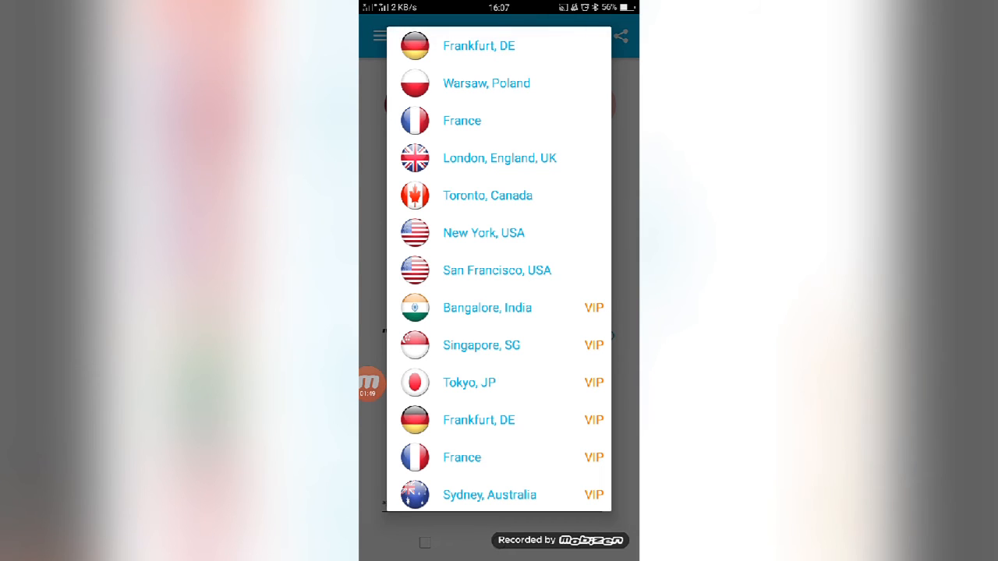
click(499, 157)
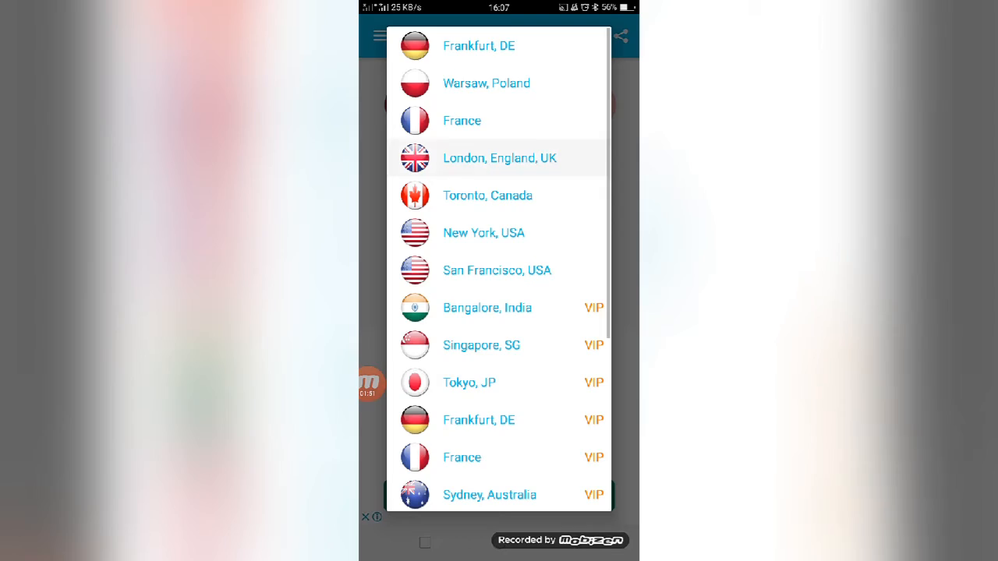
click(499, 158)
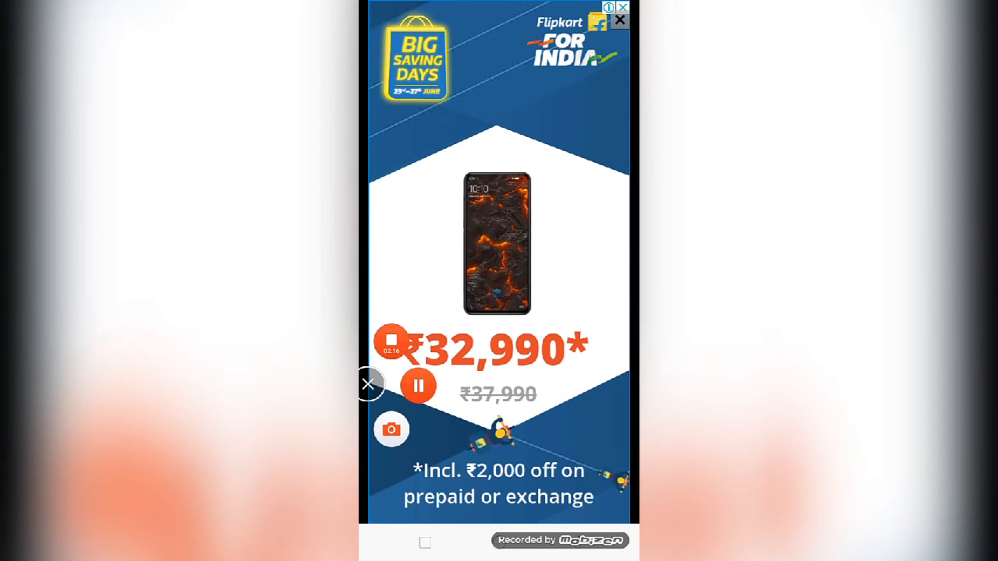
Close the full-screen SuperVPN advertisement and switch to Surf VPN.
click(367, 384)
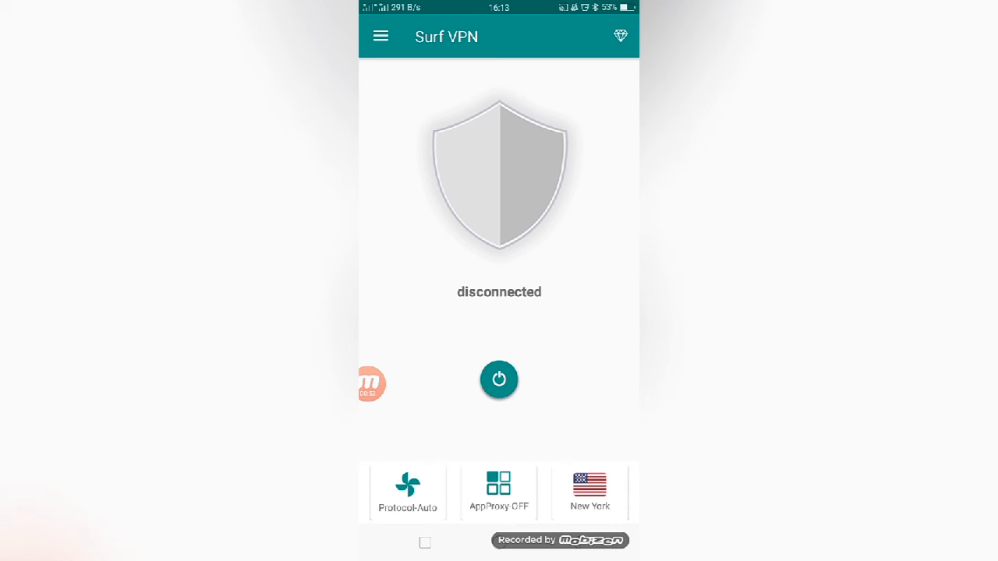
Bring up Surf VPN's location list from the New York tile.
click(590, 491)
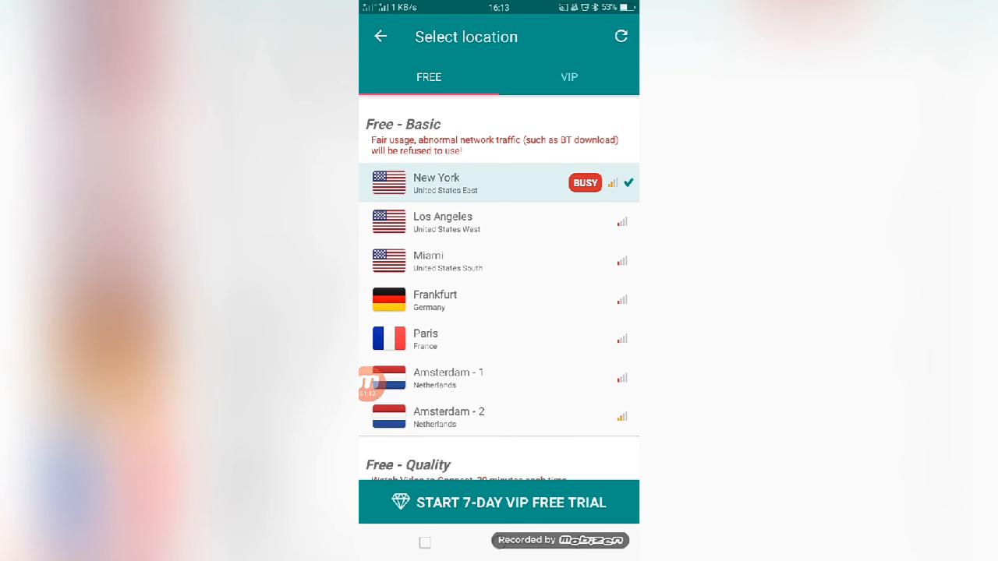
Browse the free locations and keep New York as the server.
scroll(down, 3)
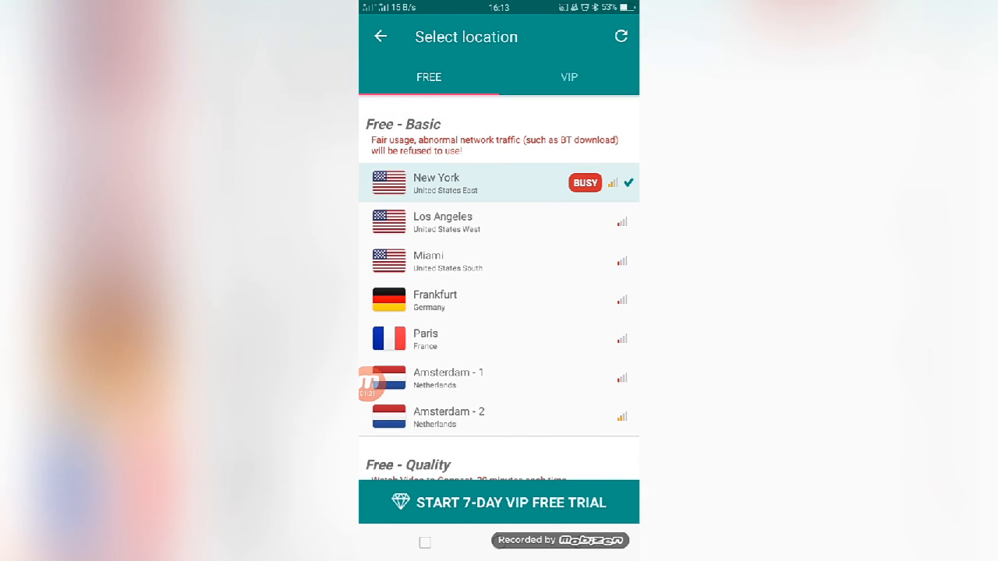
click(380, 36)
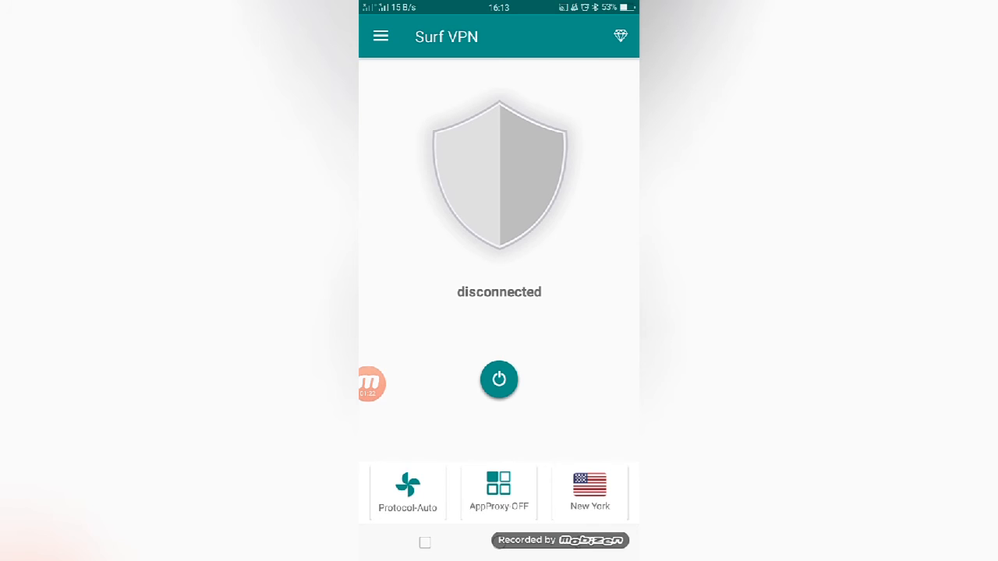
Connect Surf VPN through the New York server.
click(498, 380)
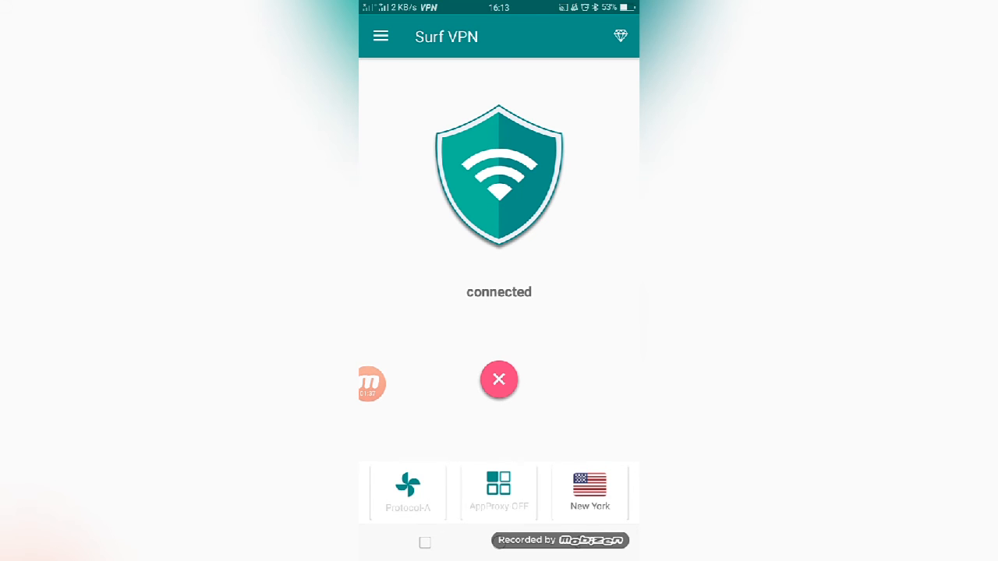
click(371, 384)
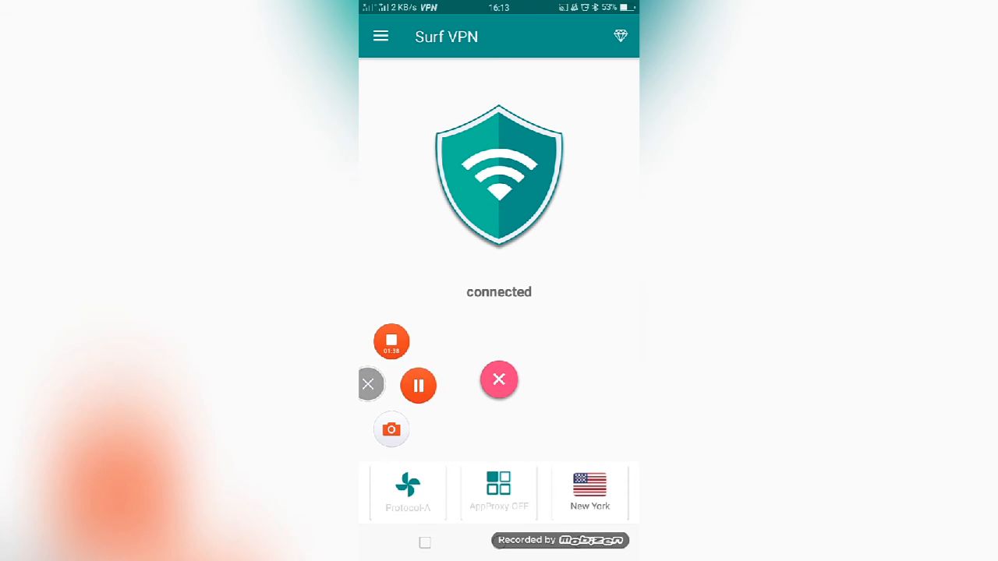